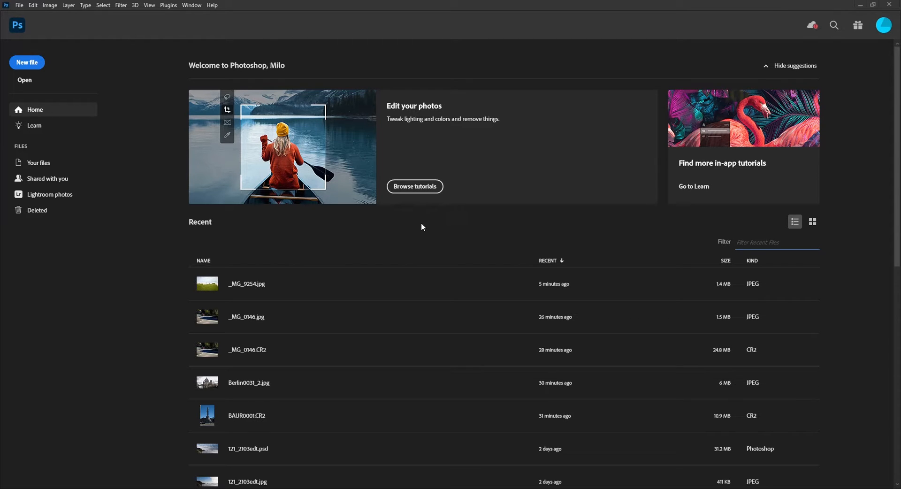
Open the tents photo _MG_9254.jpg from the Recent list.
double_click(246, 284)
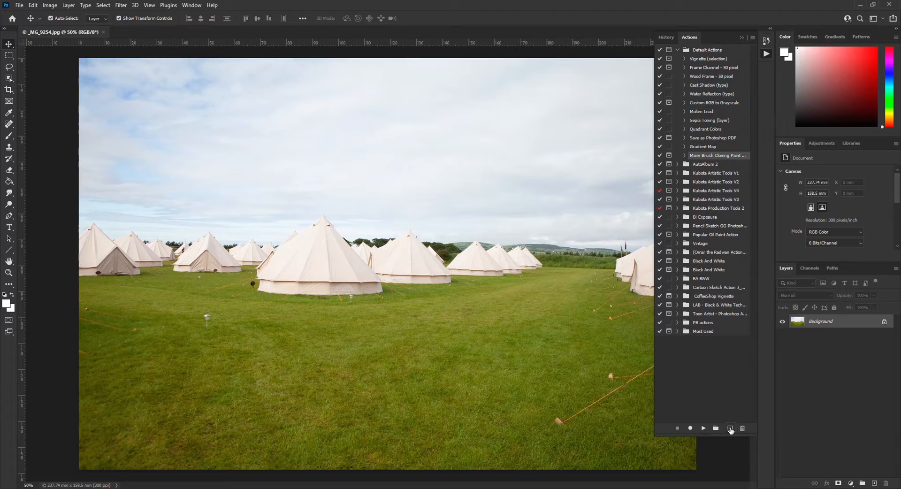
Create a new action named Reduce Size, tag it Red, and start recording.
left_click(729, 428)
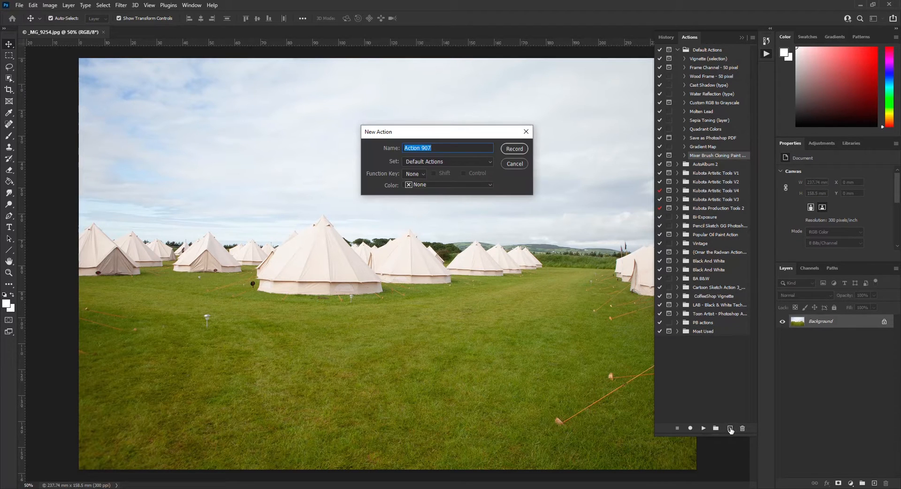
type("Reduce S")
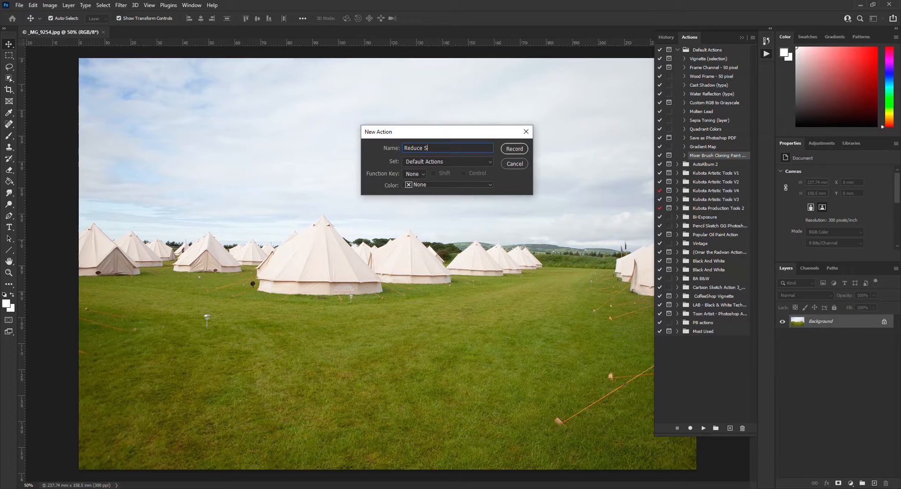
type("ize")
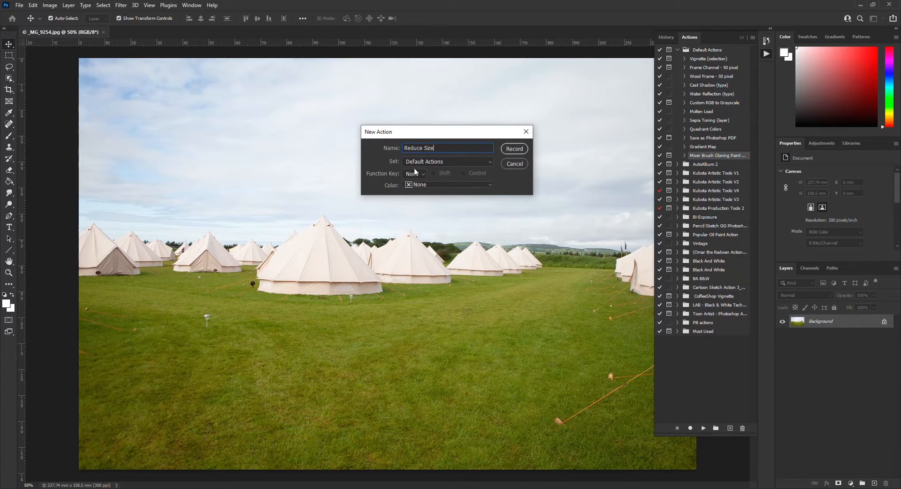
mouse_move(442, 194)
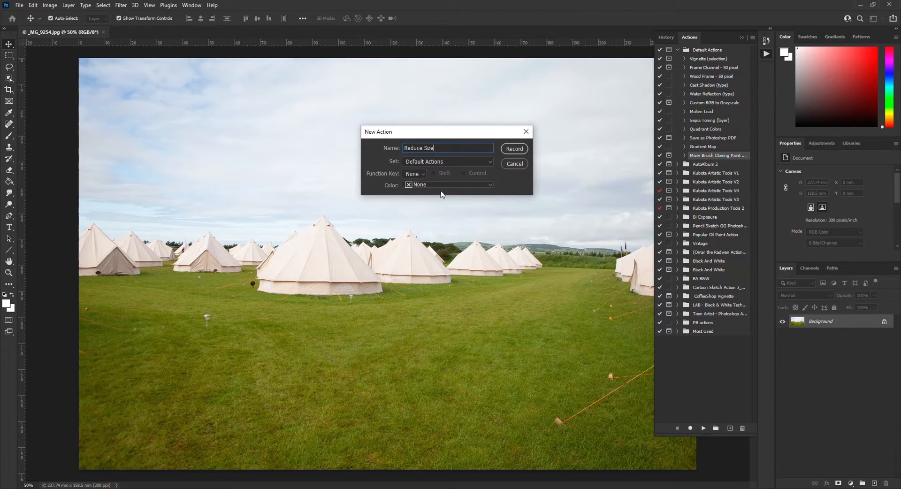
left_click(447, 184)
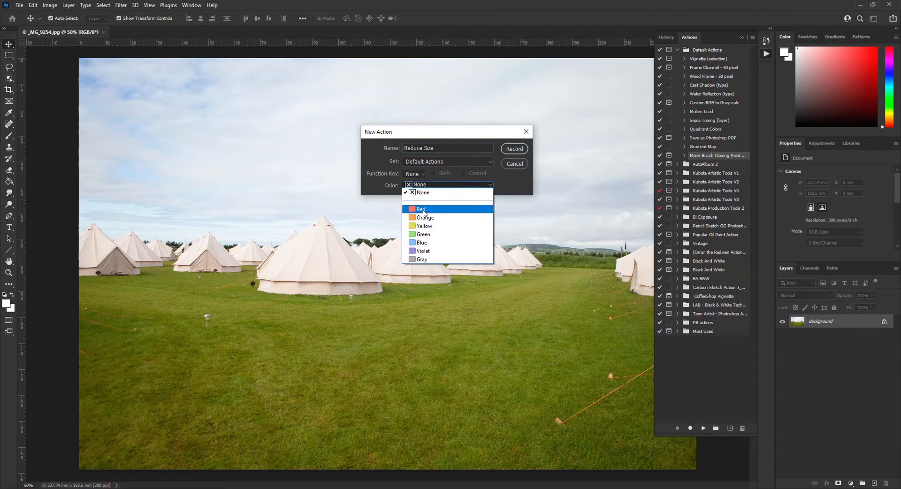
left_click(421, 209)
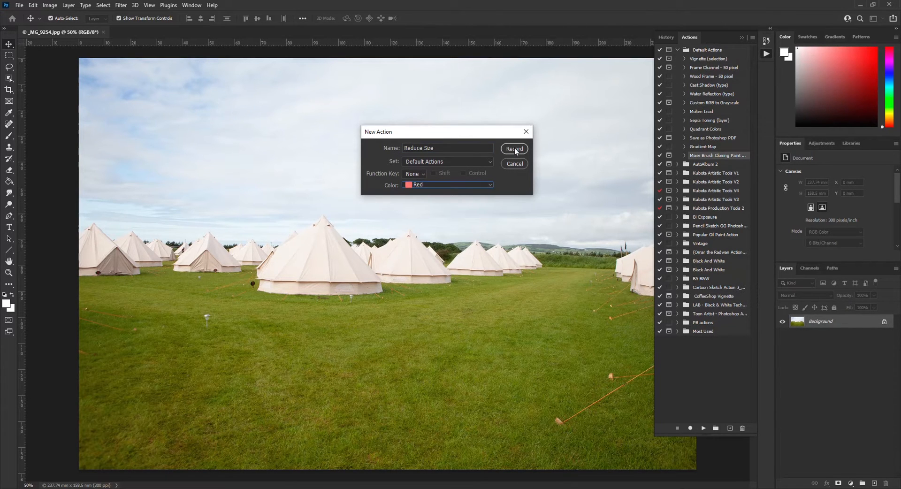
left_click(514, 149)
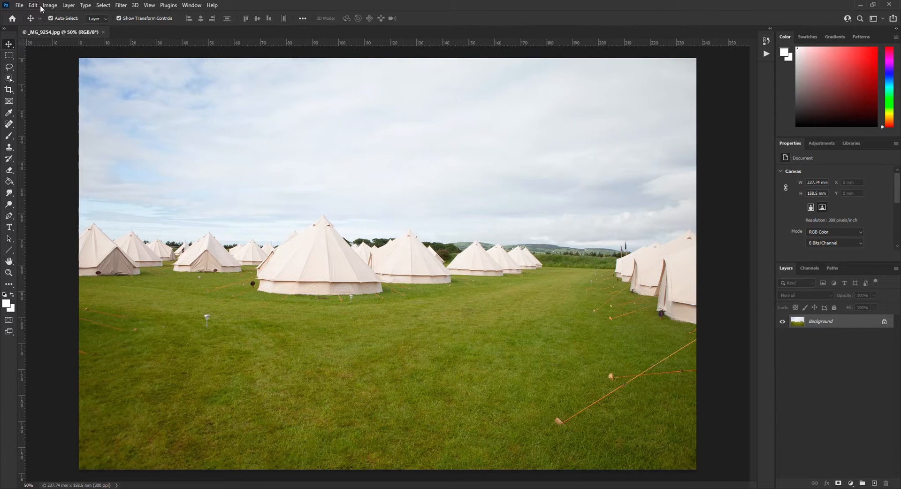
Resize the image to 50 percent width with proportions constrained, giving 1404 × 936 px.
left_click(48, 4)
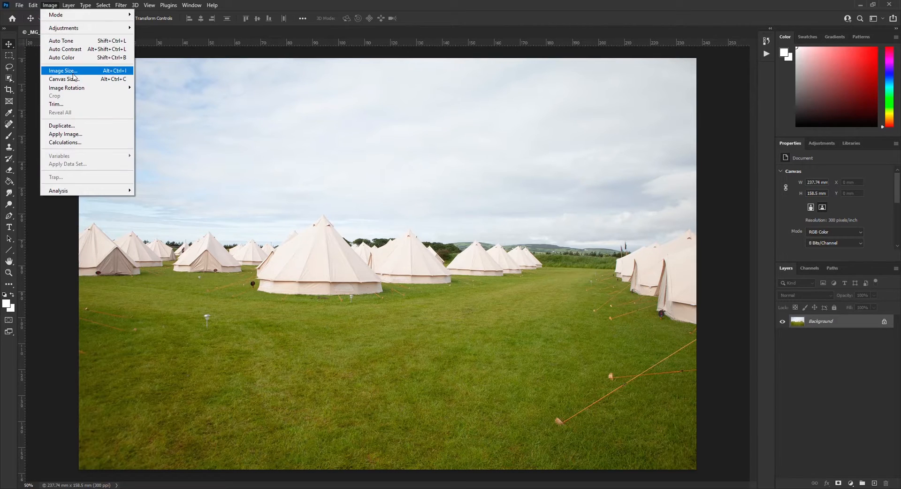
left_click(62, 71)
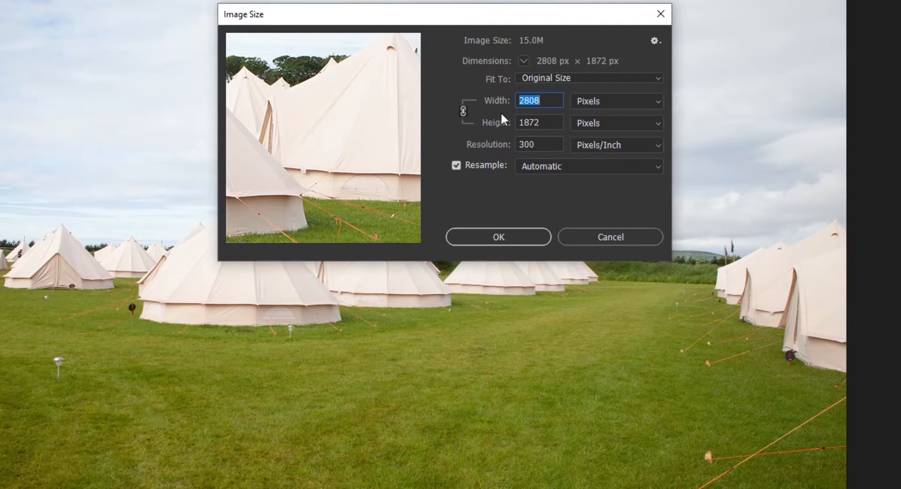
mouse_move(614, 108)
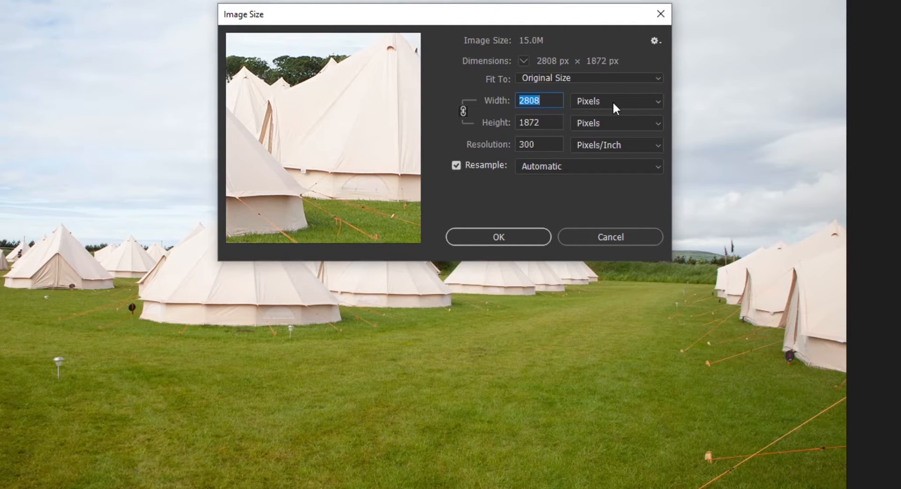
left_click(616, 101)
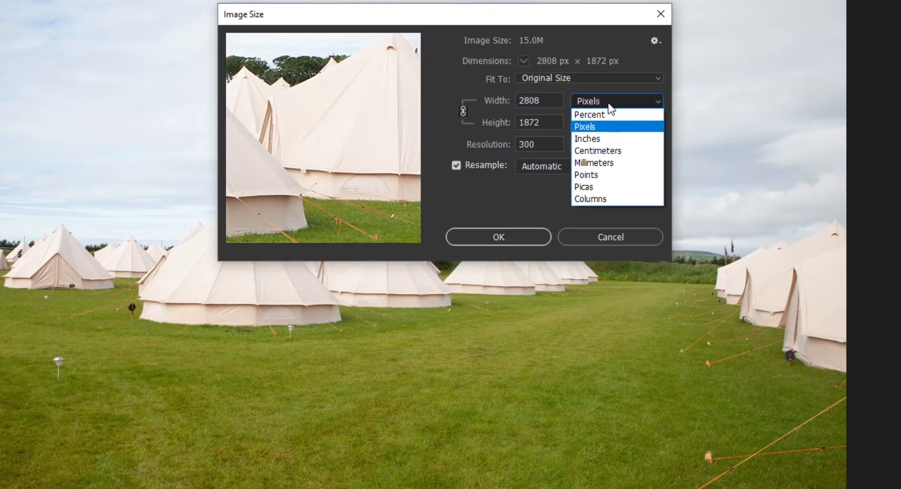
left_click(588, 114)
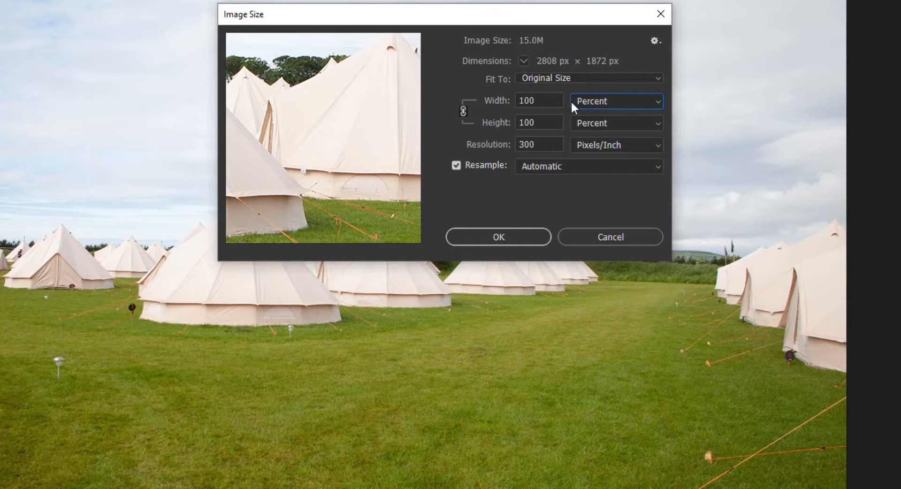
mouse_move(466, 117)
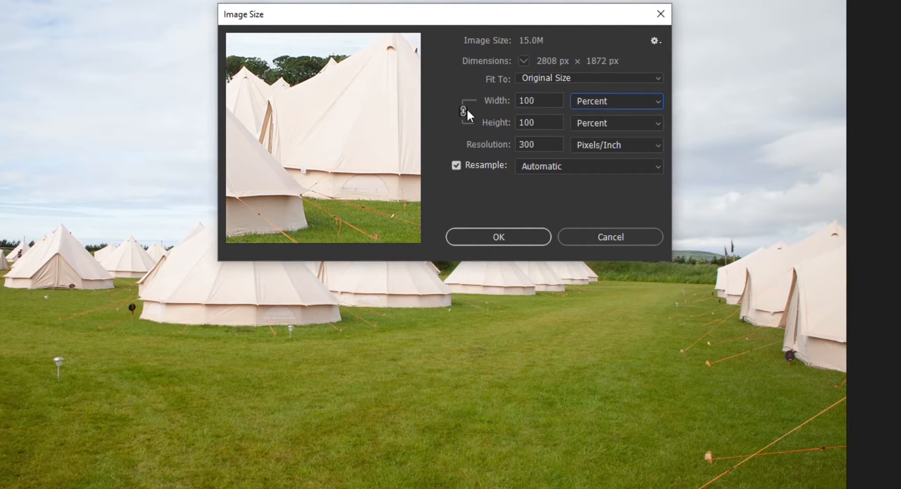
left_click(539, 100)
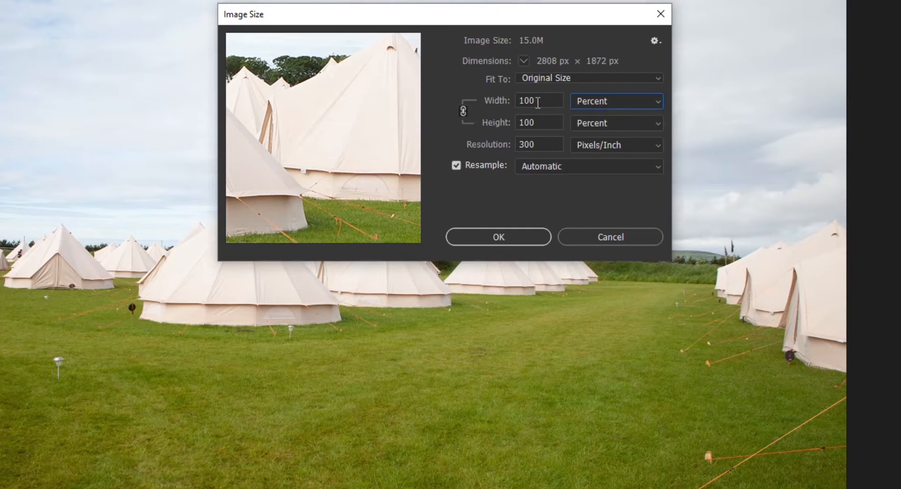
type("50")
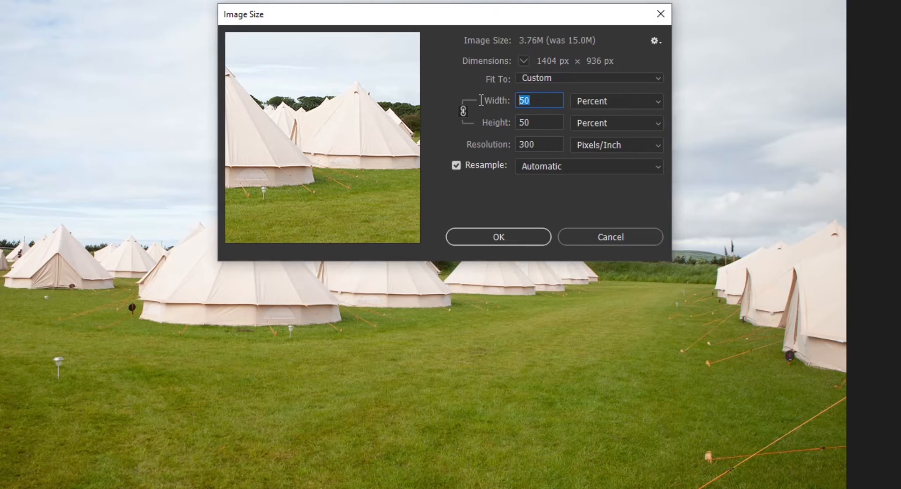
type("100")
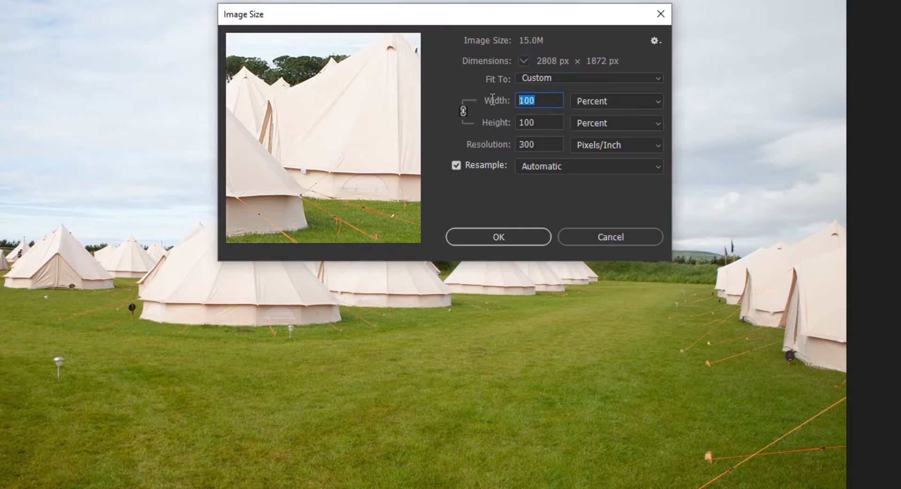
type("50")
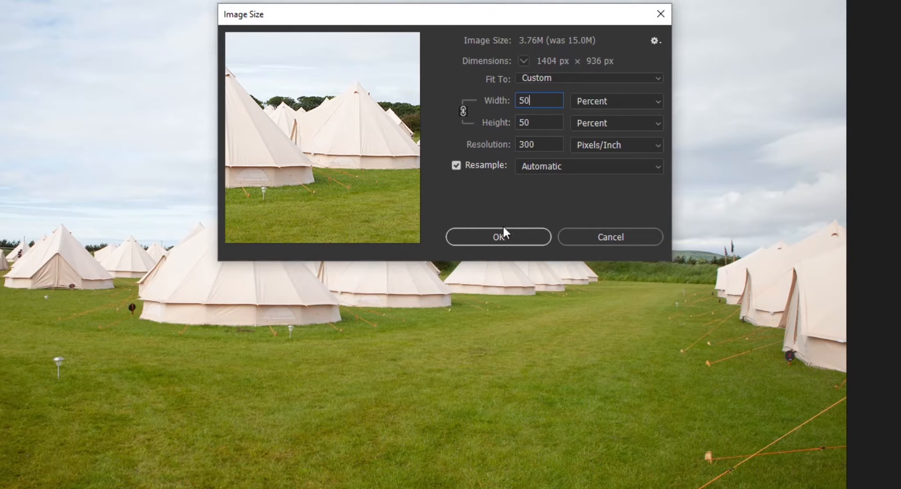
left_click(499, 237)
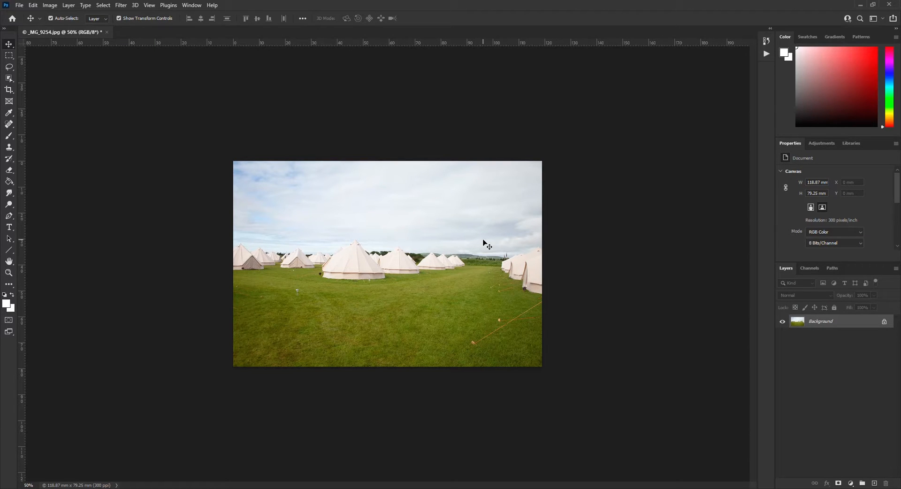
Save As into a newly created Demo 2 folder on the Desktop.
left_click(23, 4)
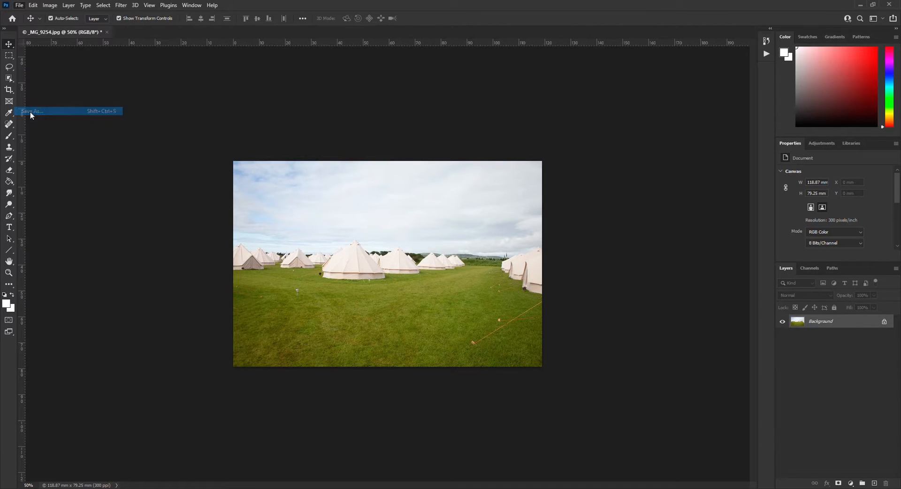
left_click(34, 111)
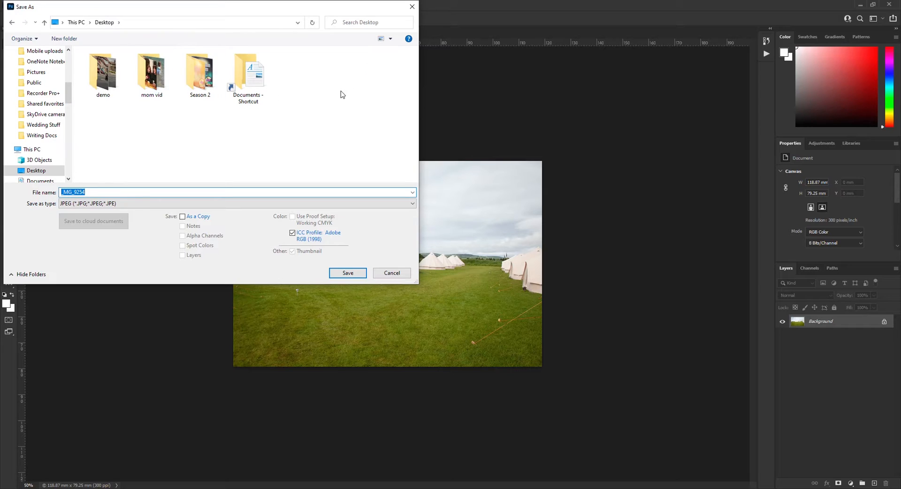
right_click(342, 94)
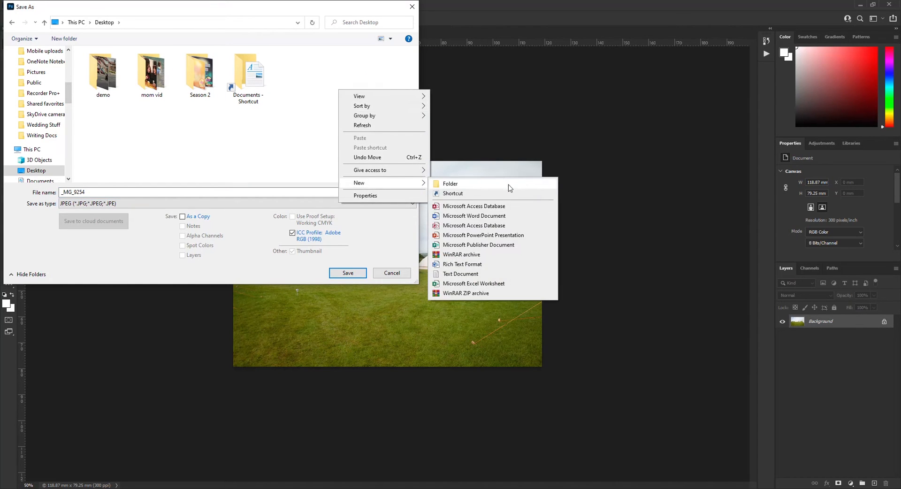
left_click(451, 183)
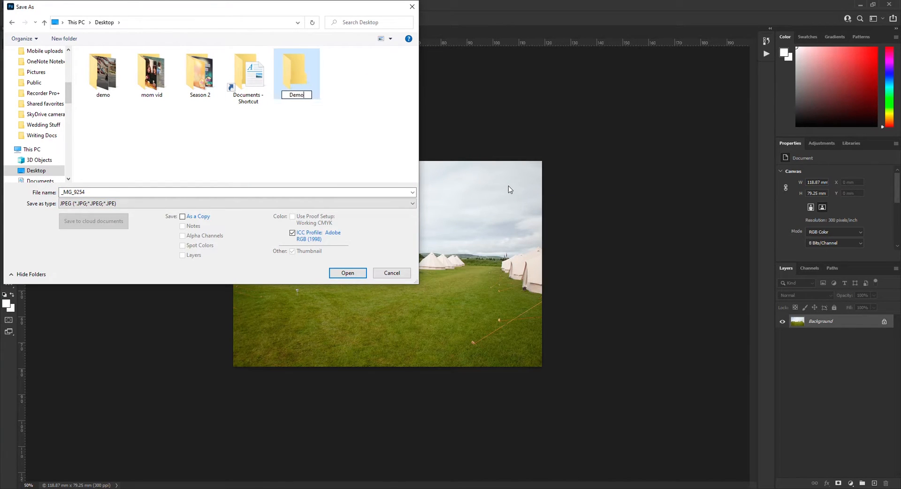
double_click(296, 70)
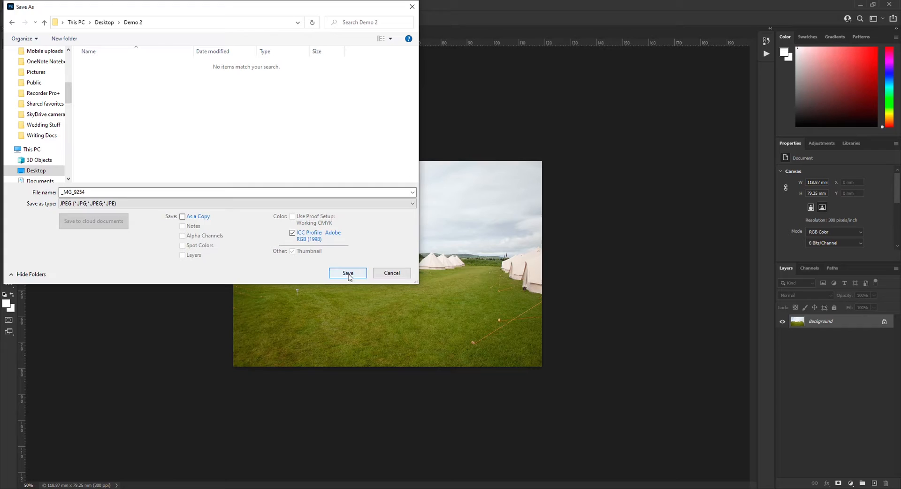
left_click(347, 273)
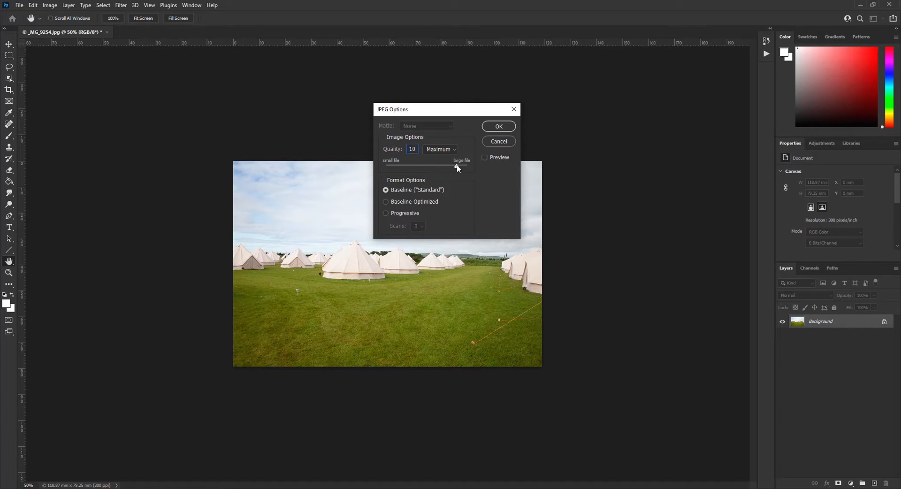
Set the JPEG quality to High and confirm the save.
left_click_drag(457, 167, 448, 167)
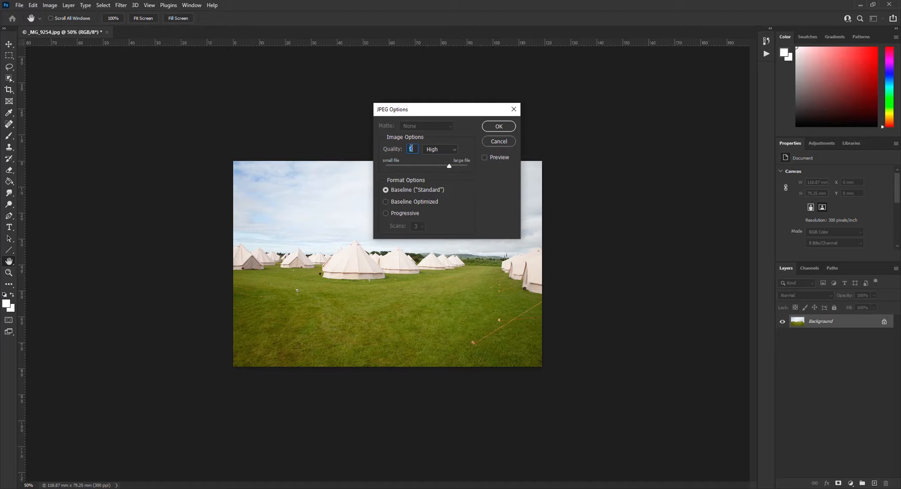
left_click(498, 126)
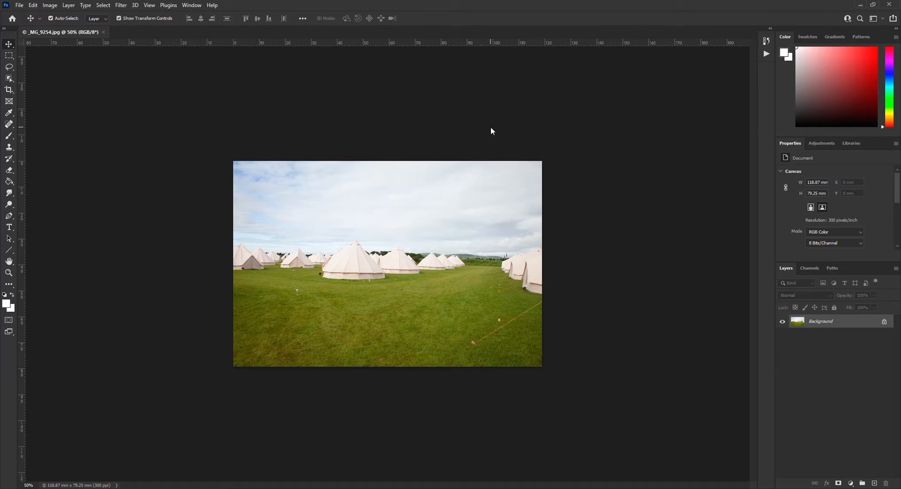
mouse_move(766, 55)
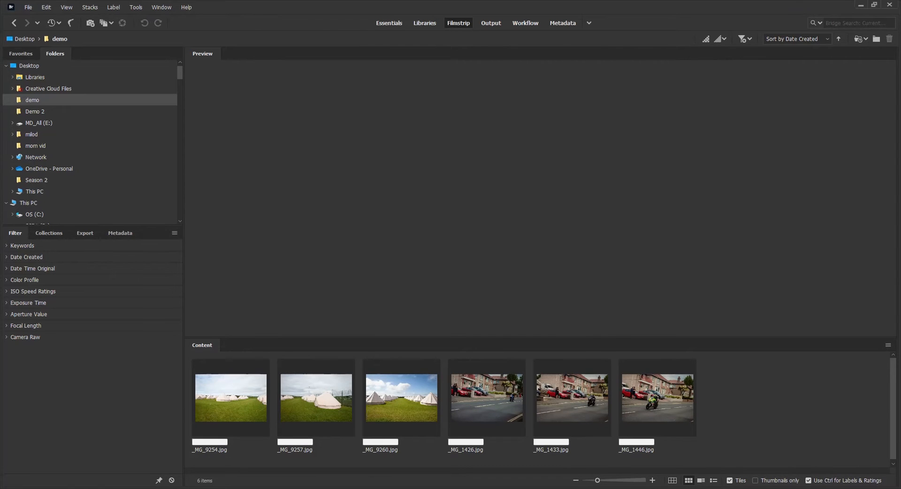
mouse_move(246, 407)
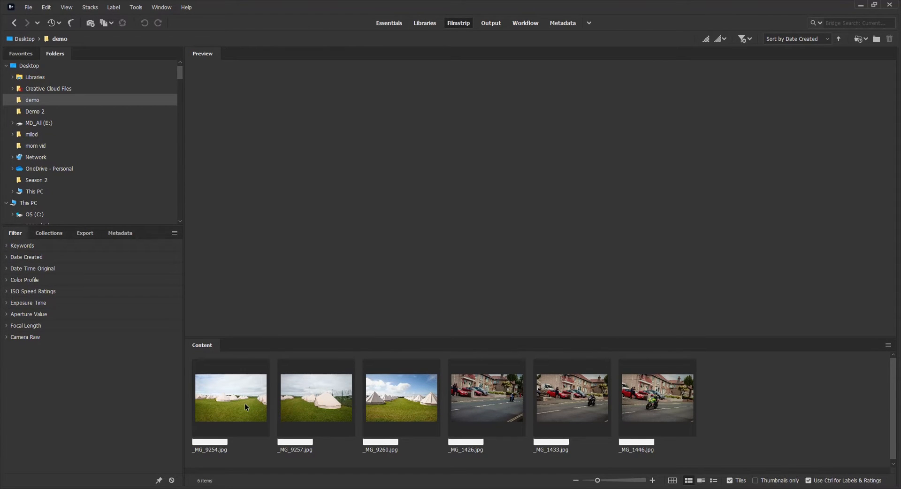
Select the three motorbike photos _MG_1426 to _MG_1446 and send them to Photoshop Batch.
left_click(486, 398)
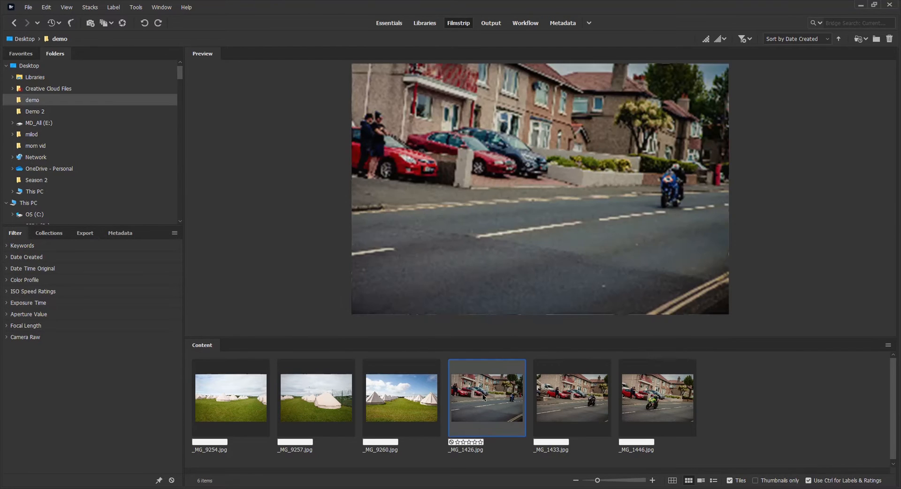
left_click(486, 398)
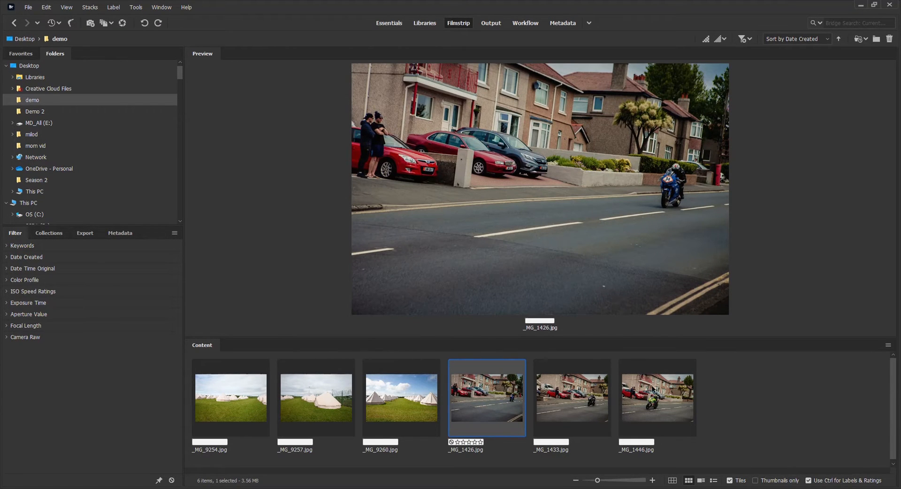
left_click(657, 397)
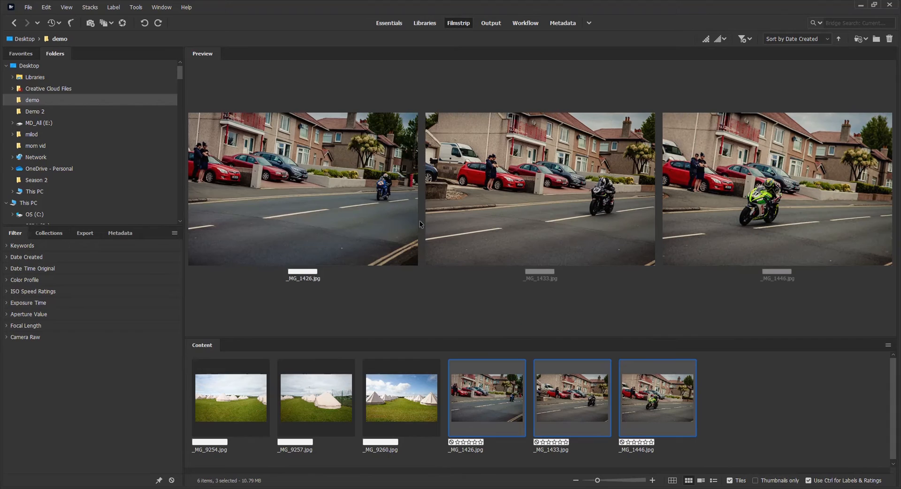
mouse_move(563, 296)
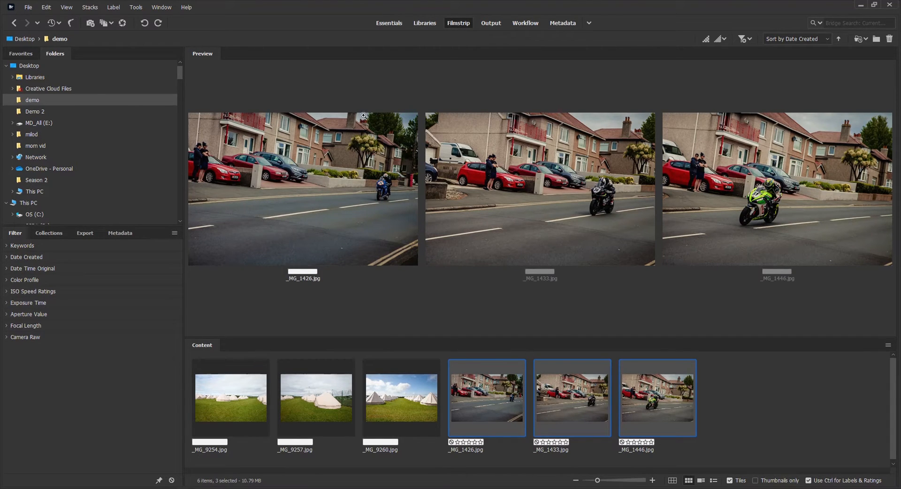
mouse_move(105, 11)
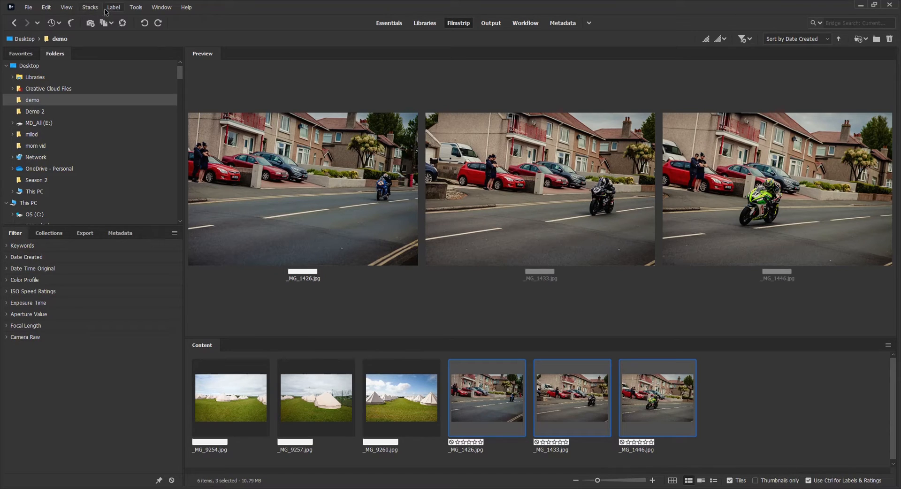
left_click(135, 7)
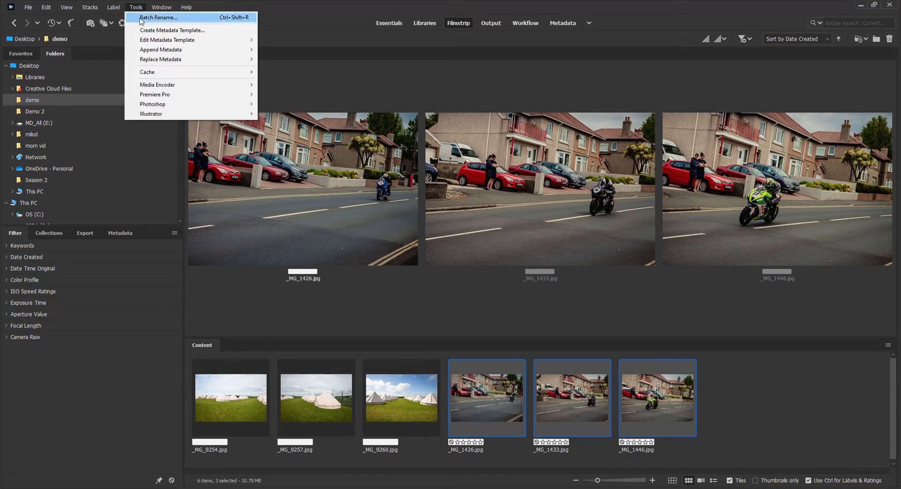
mouse_move(152, 104)
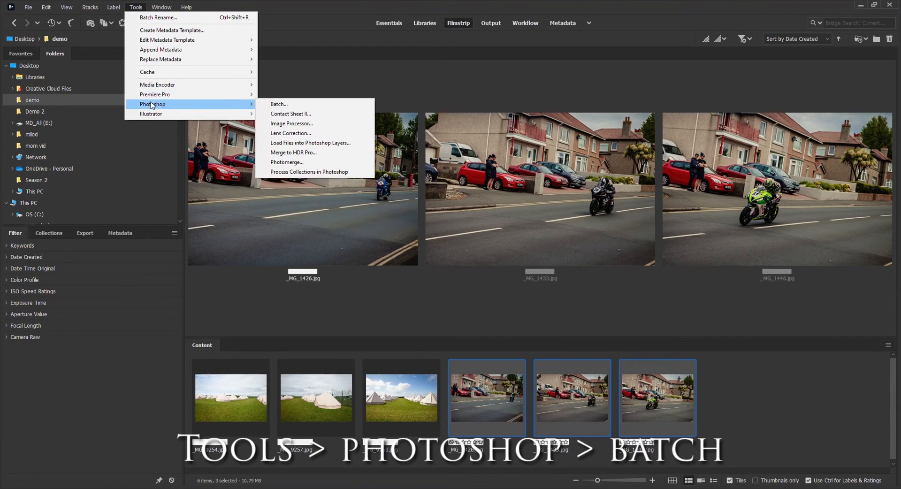
left_click(279, 103)
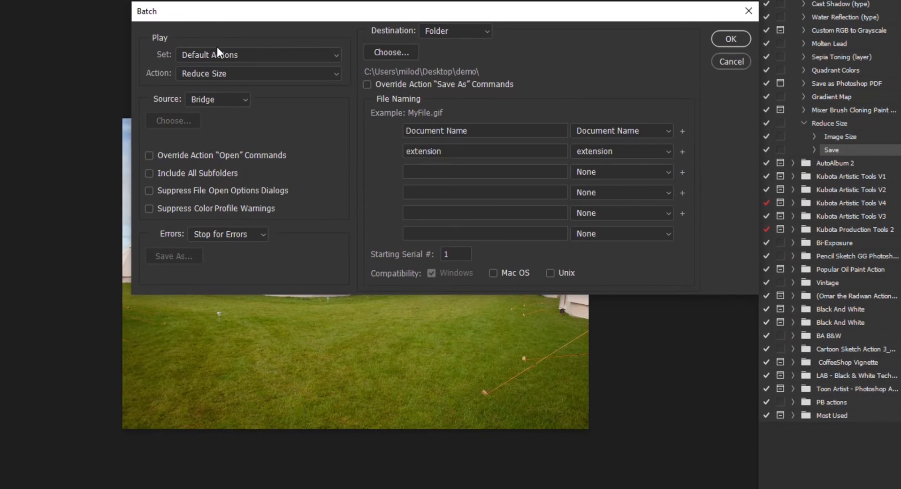
Choose the Reduce Size action from the Default Actions set.
left_click(258, 73)
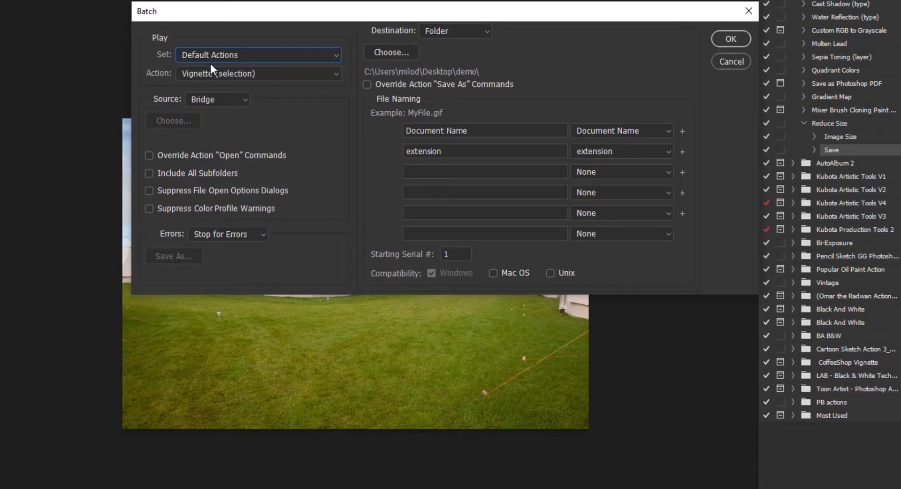
left_click(258, 74)
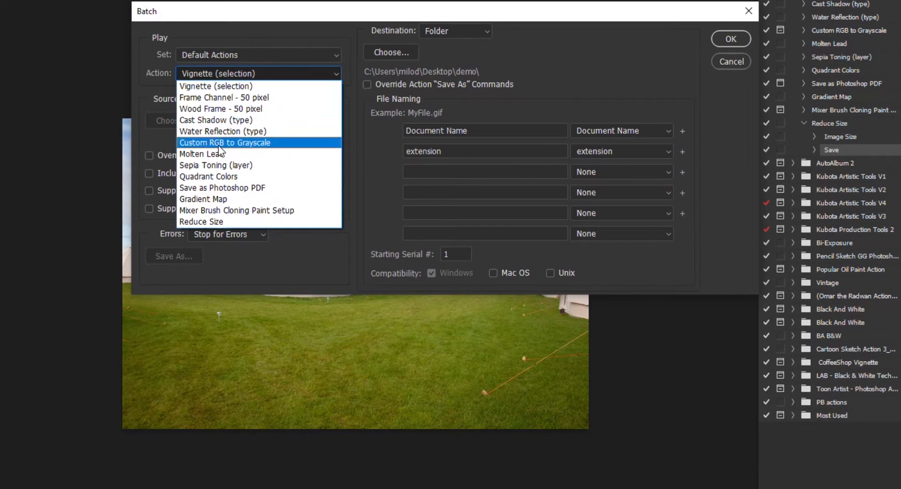
left_click(201, 221)
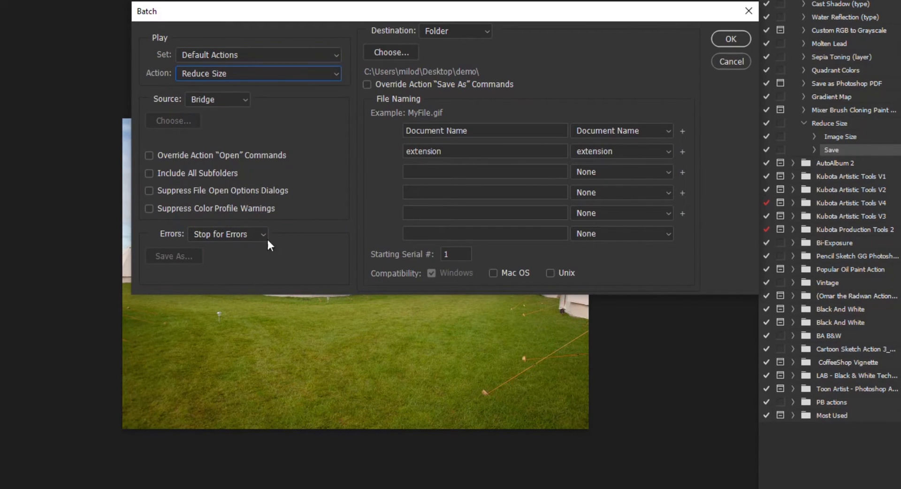
mouse_move(392, 52)
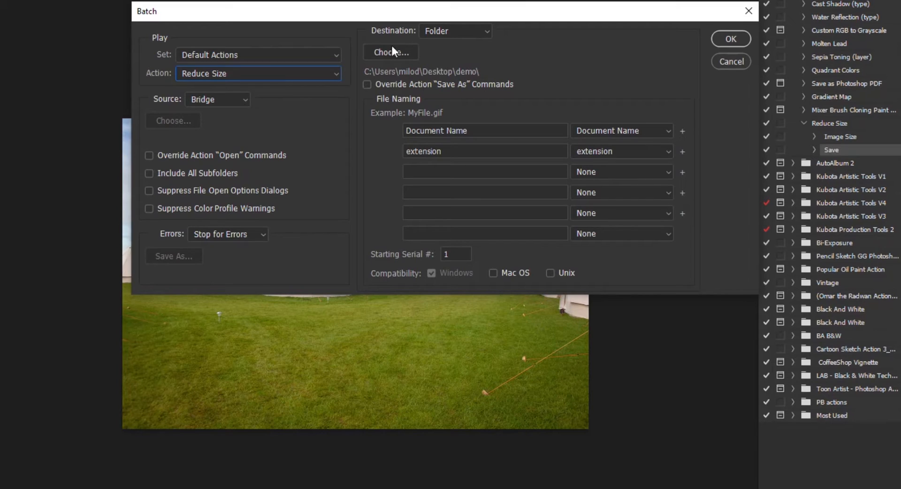
mouse_move(471, 80)
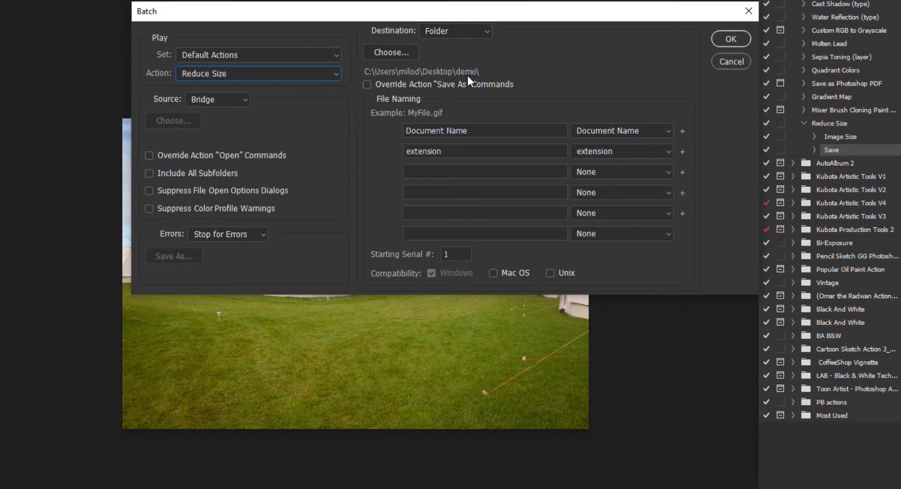
Set the destination folder to Desktop Demo 2 and start the batch run.
left_click(392, 51)
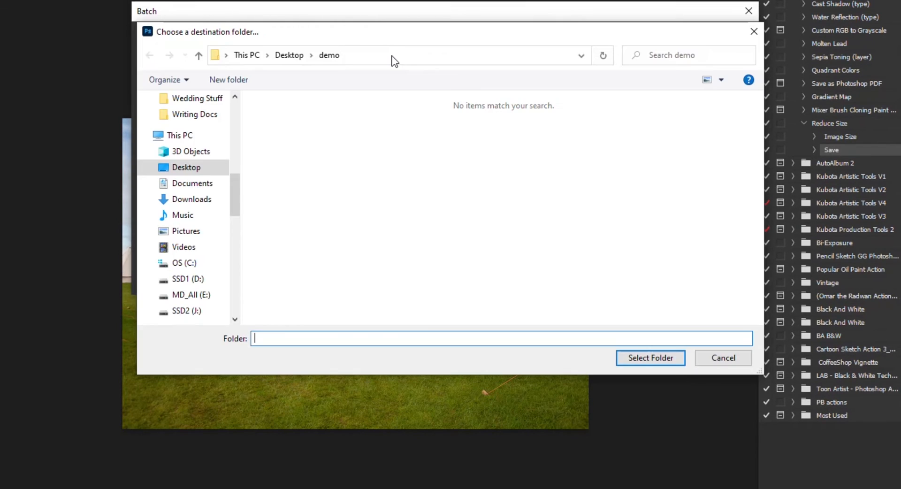
left_click(289, 55)
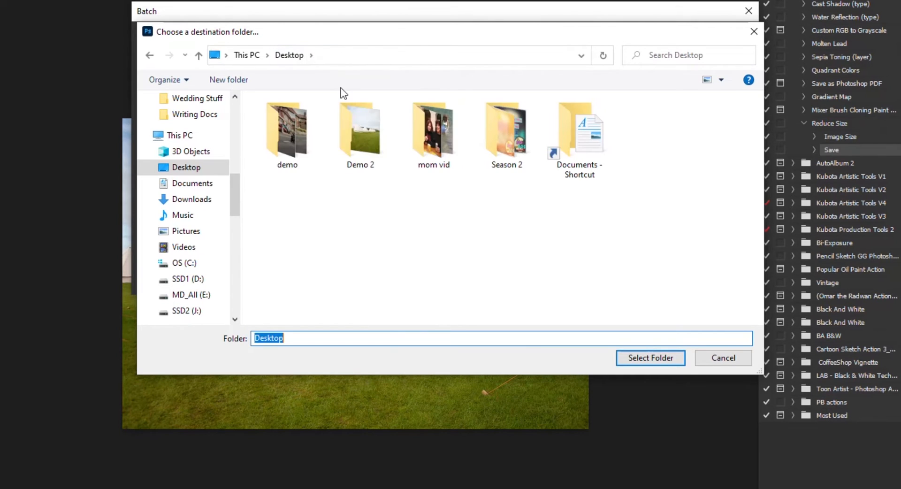
double_click(360, 131)
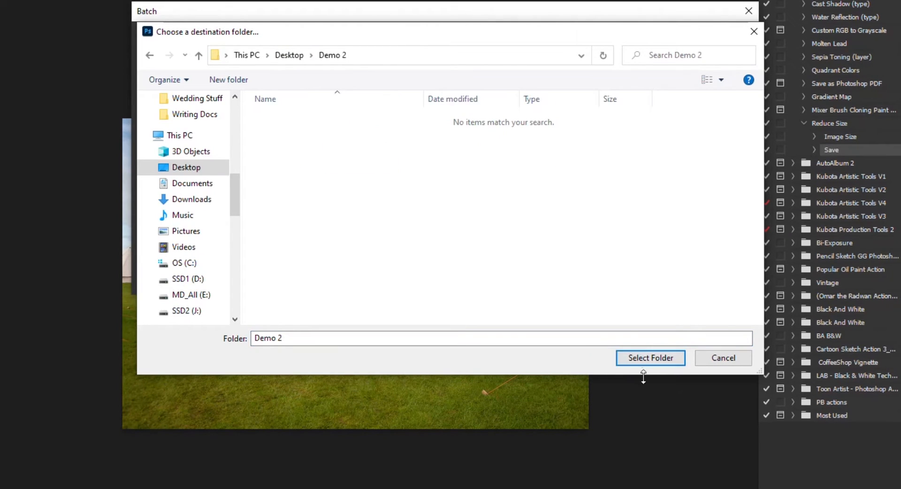
left_click(650, 357)
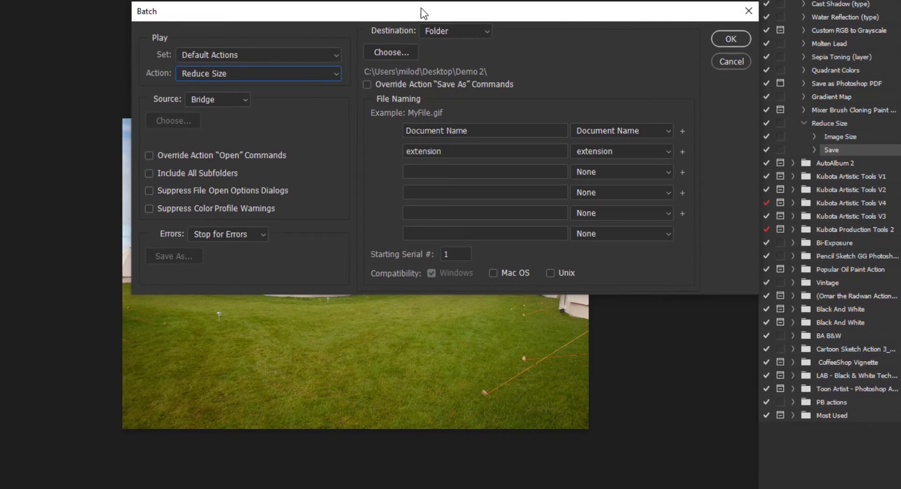
mouse_move(524, 200)
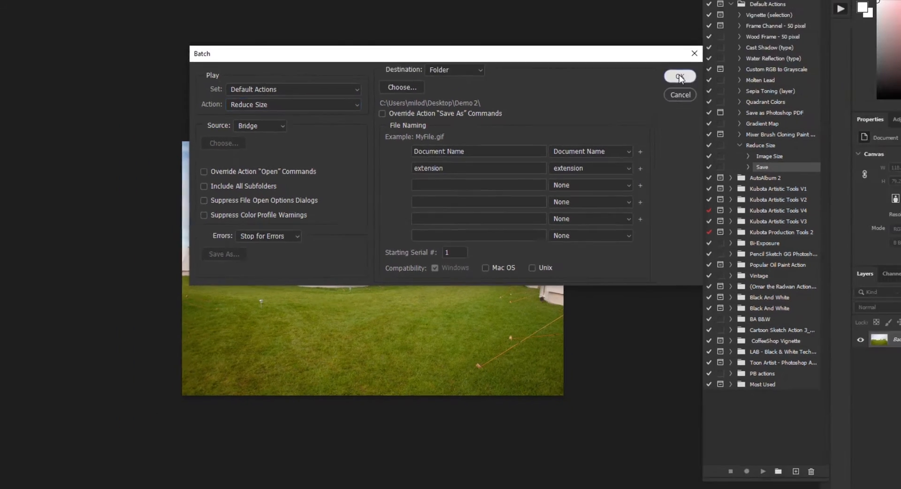
left_click(679, 76)
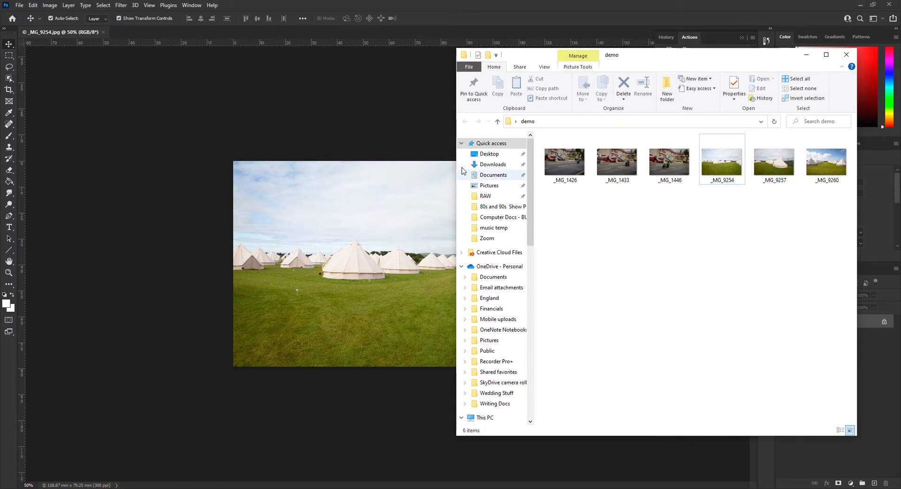
Open the Desktop Demo 2 folder to check the four saved images.
left_click(490, 154)
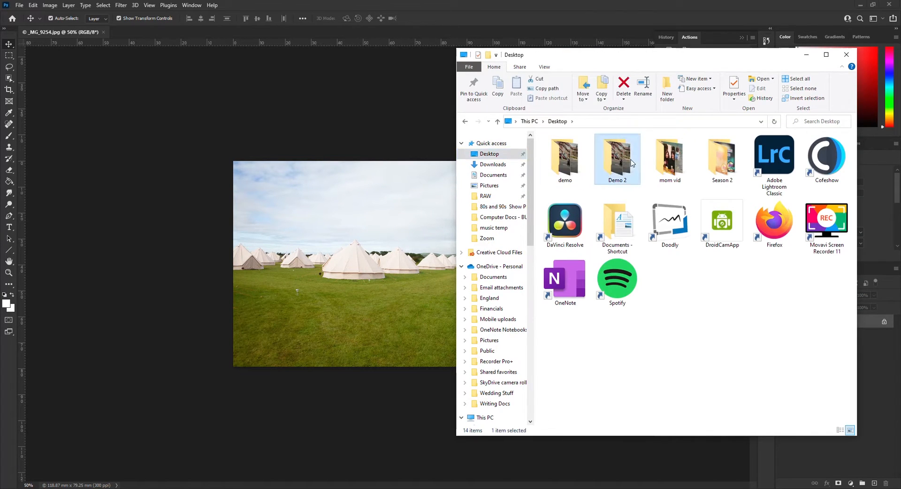
double_click(617, 155)
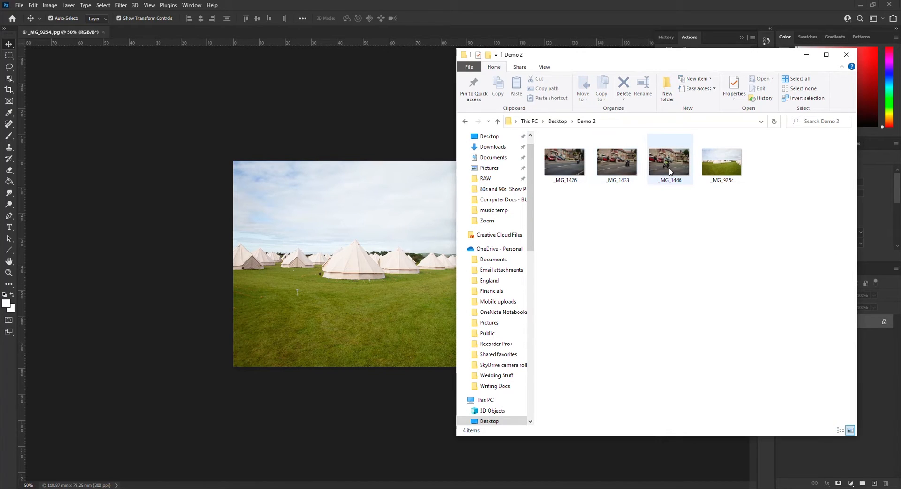
mouse_move(670, 170)
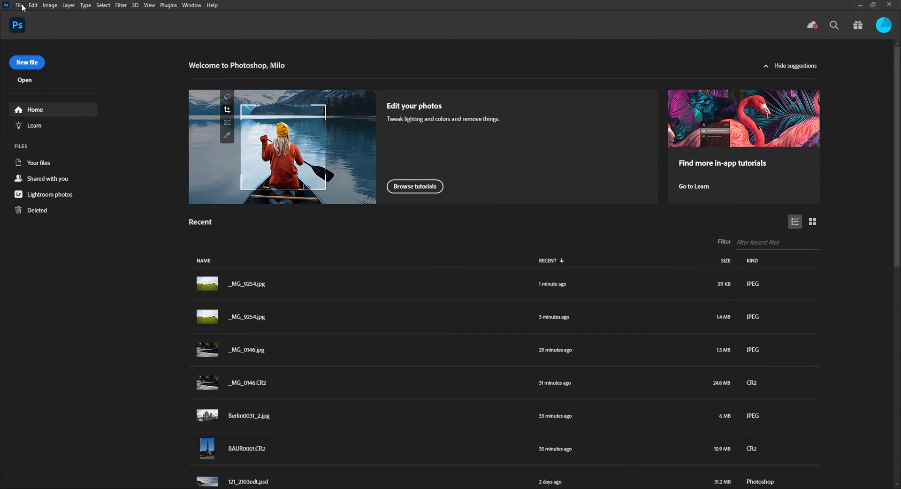
Start a Batch with the Desktop demo folder as source.
left_click(21, 4)
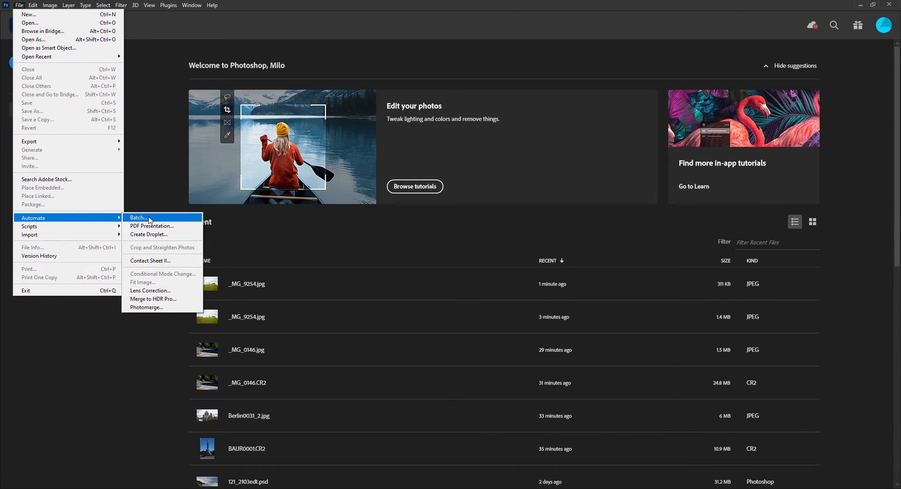
left_click(138, 216)
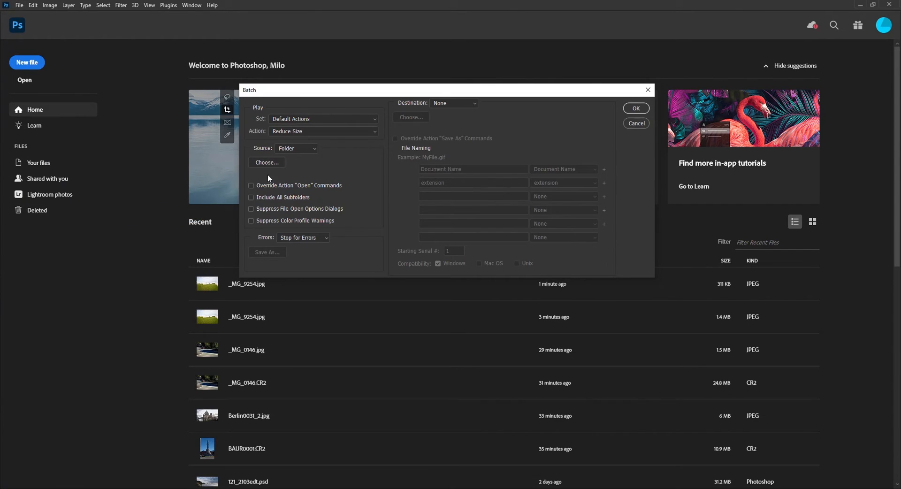
mouse_move(292, 140)
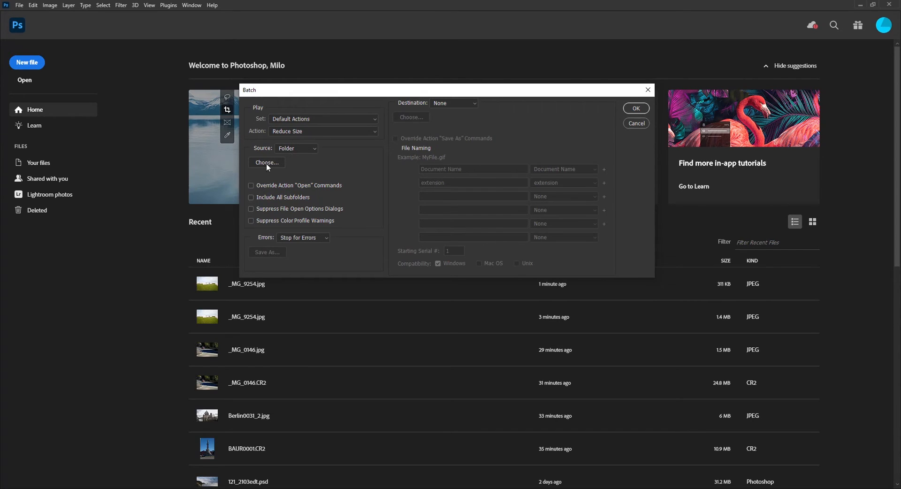
left_click(266, 163)
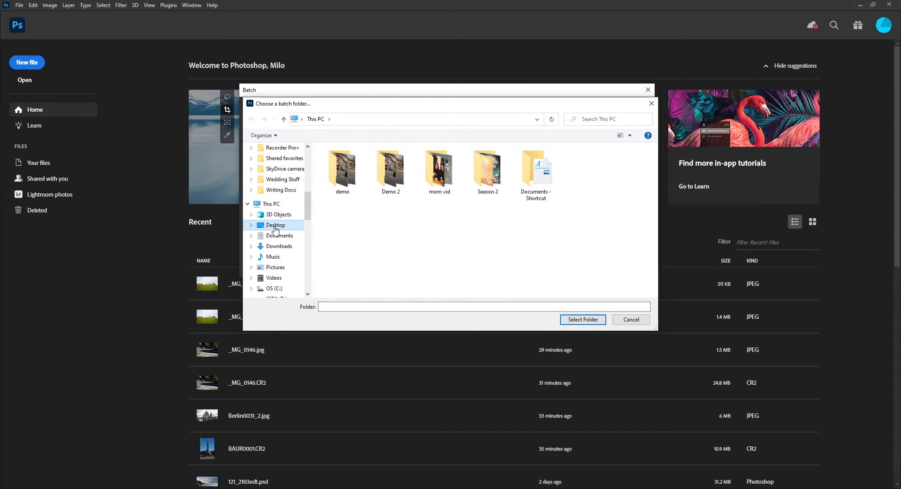
double_click(342, 169)
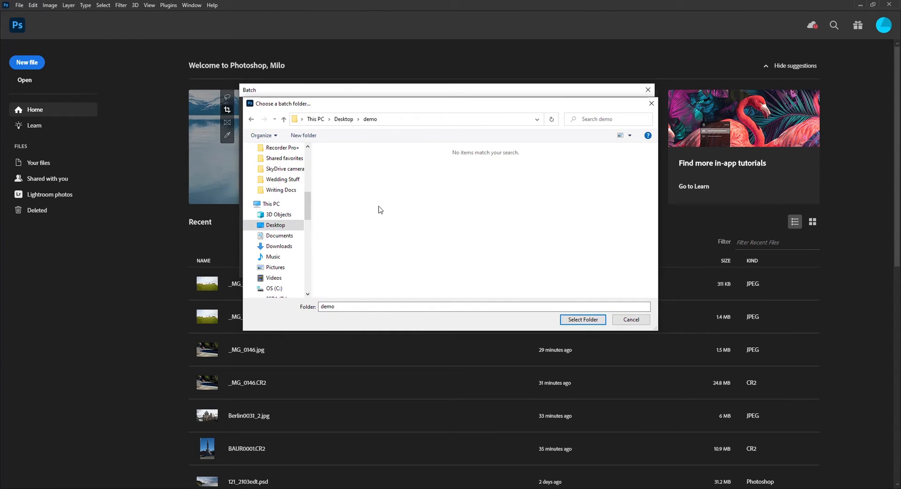
left_click(582, 319)
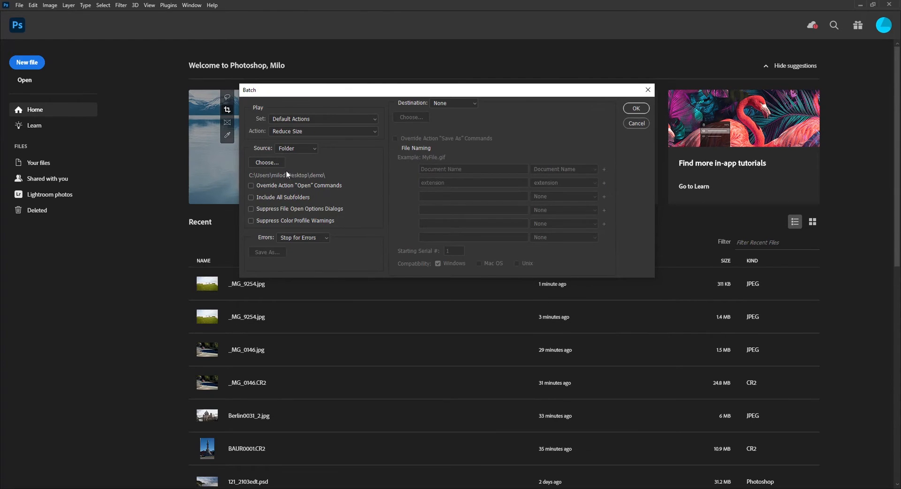
mouse_move(452, 104)
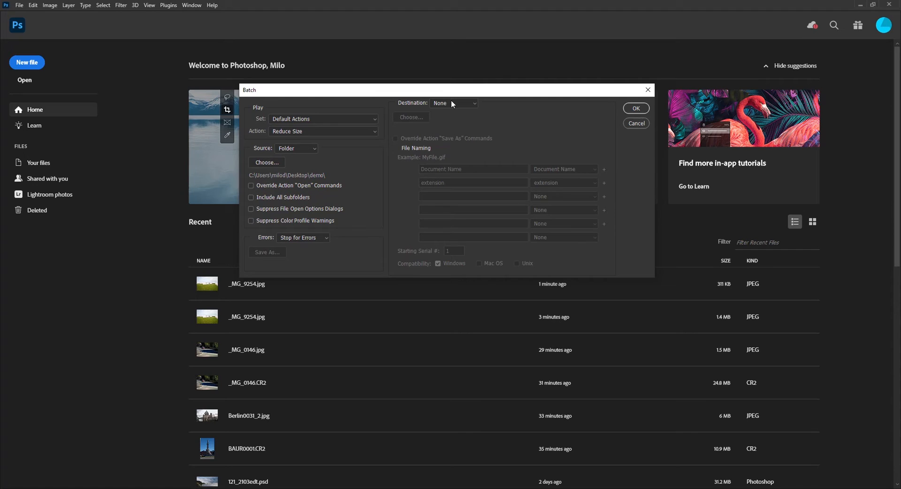
Set the destination to the Demo 2 folder and run the batch.
left_click(454, 102)
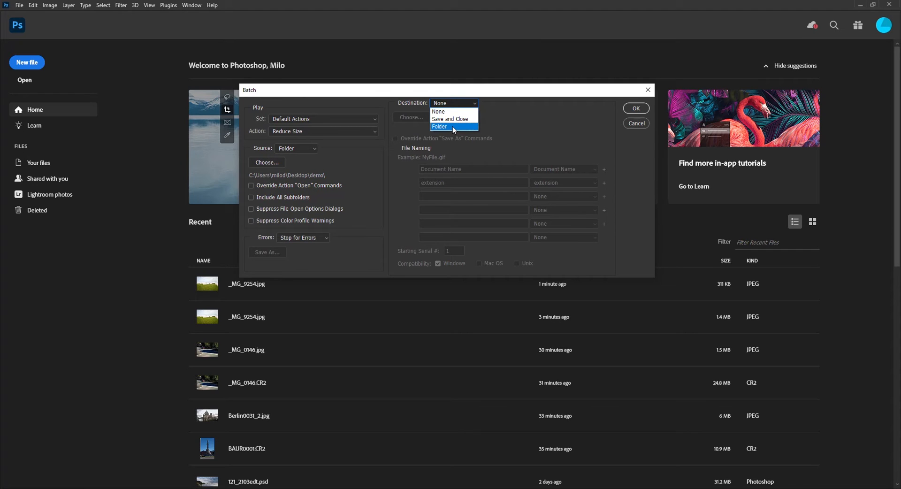
left_click(439, 126)
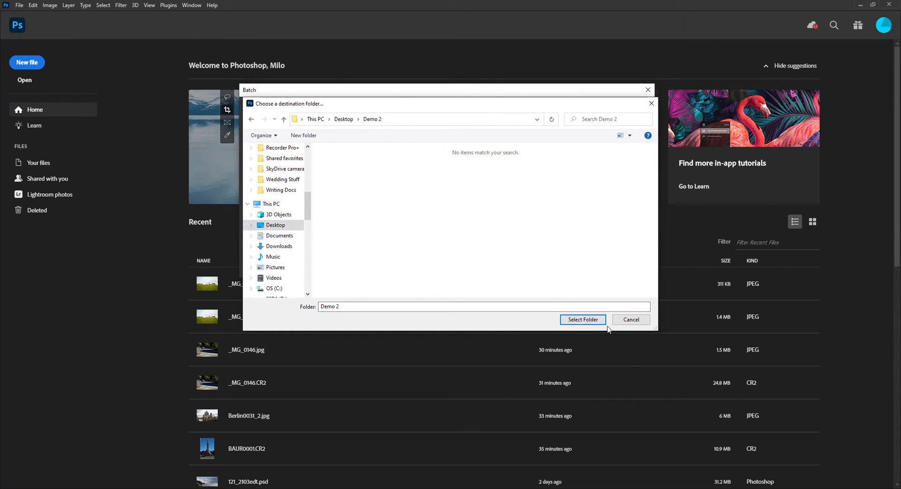
left_click(582, 319)
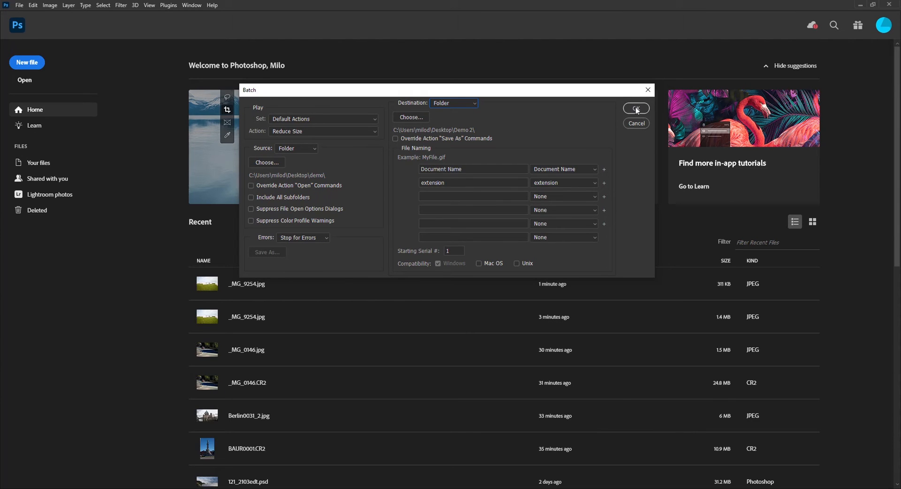
left_click(636, 108)
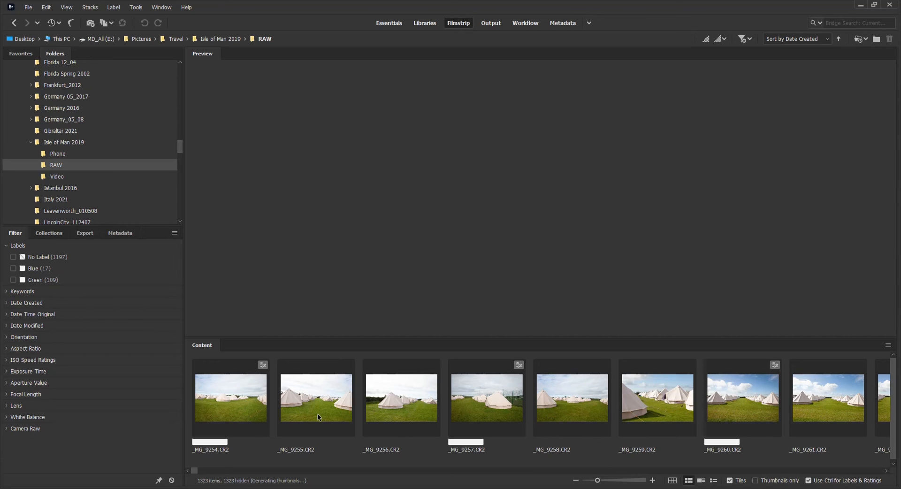
Select the tent RAW photos _MG_9254 and _MG_9255 and reach for the Tools menu.
left_click(316, 400)
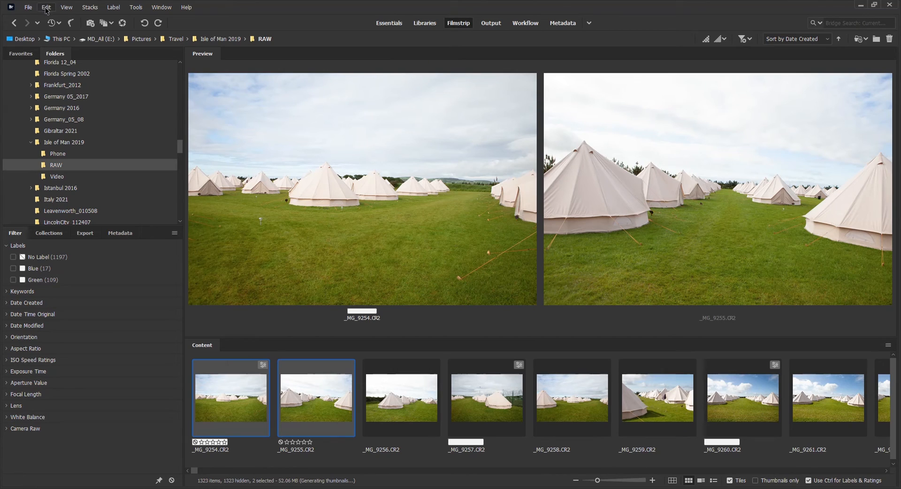
left_click(136, 7)
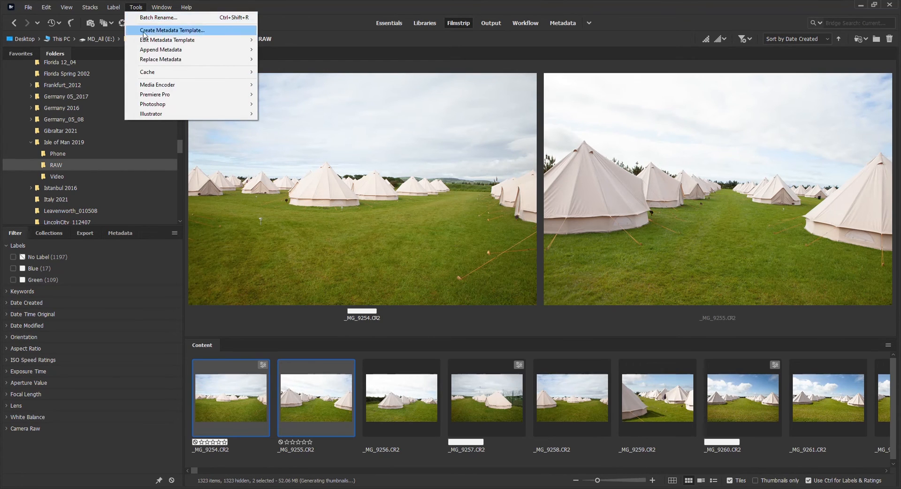
mouse_move(153, 103)
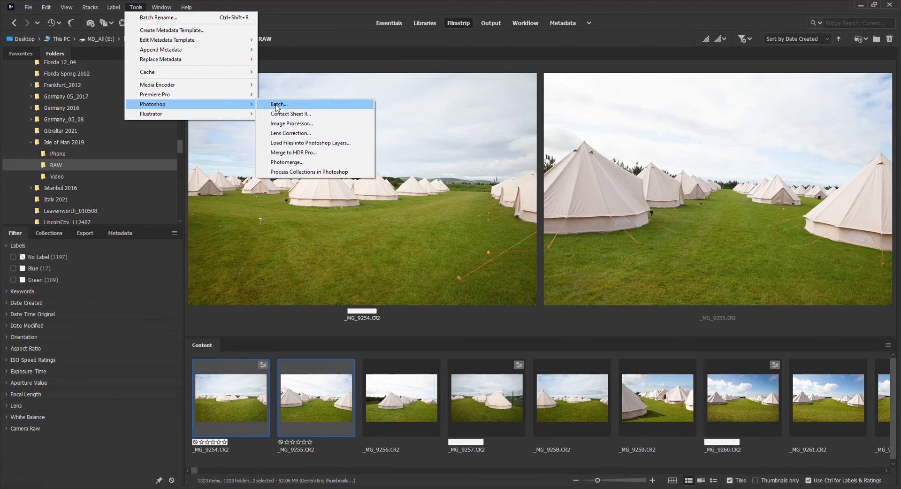
Batch-run Reduce Size on the two Bridge-selected tent photos into Demo 2.
left_click(278, 103)
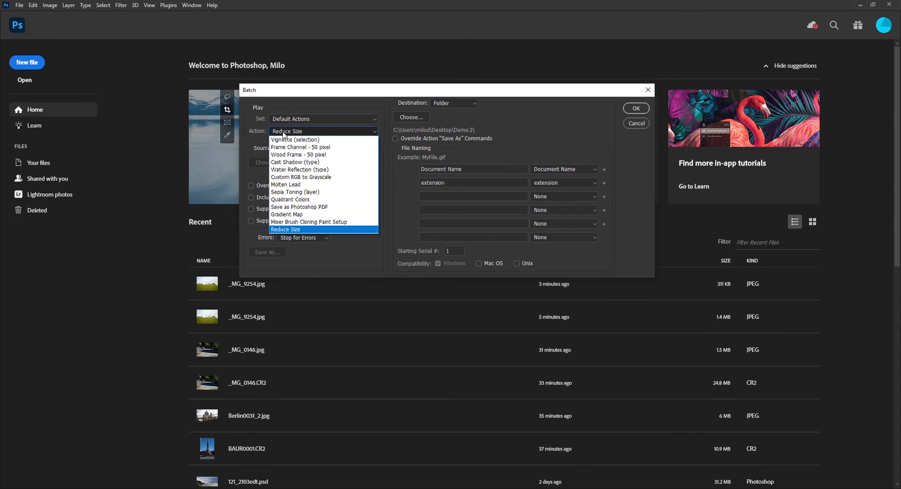
left_click(286, 229)
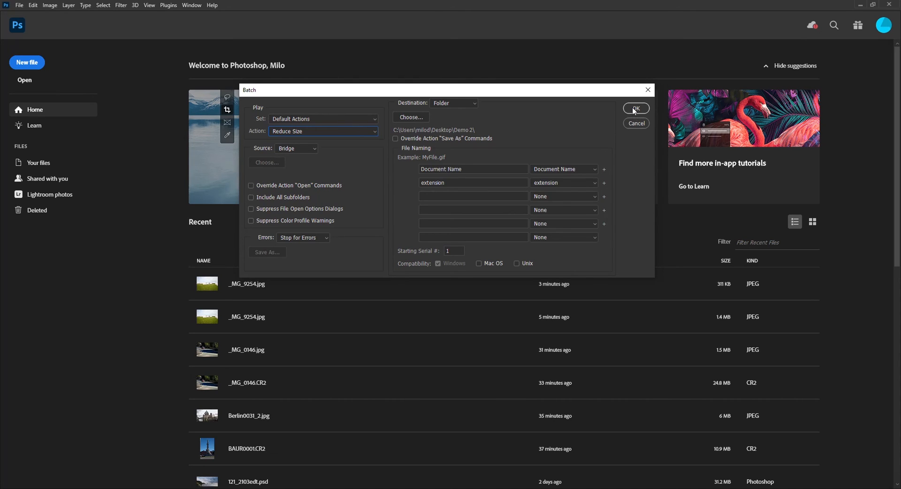
left_click(636, 108)
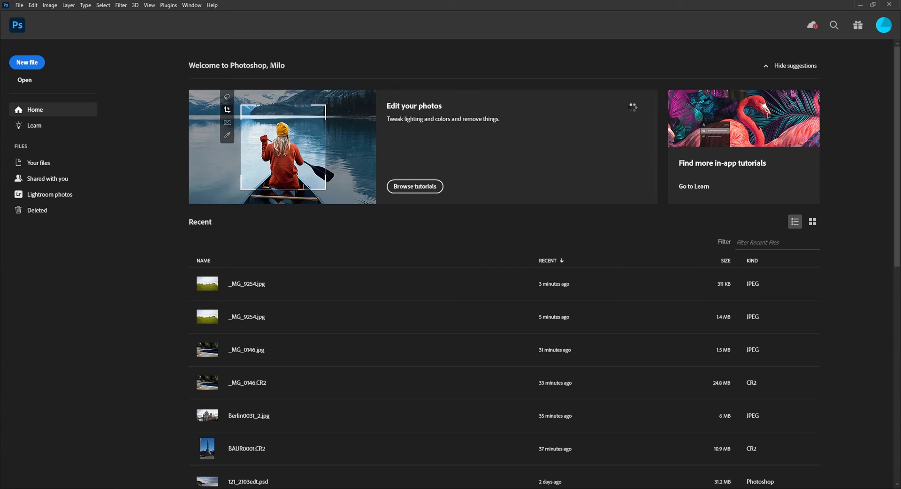